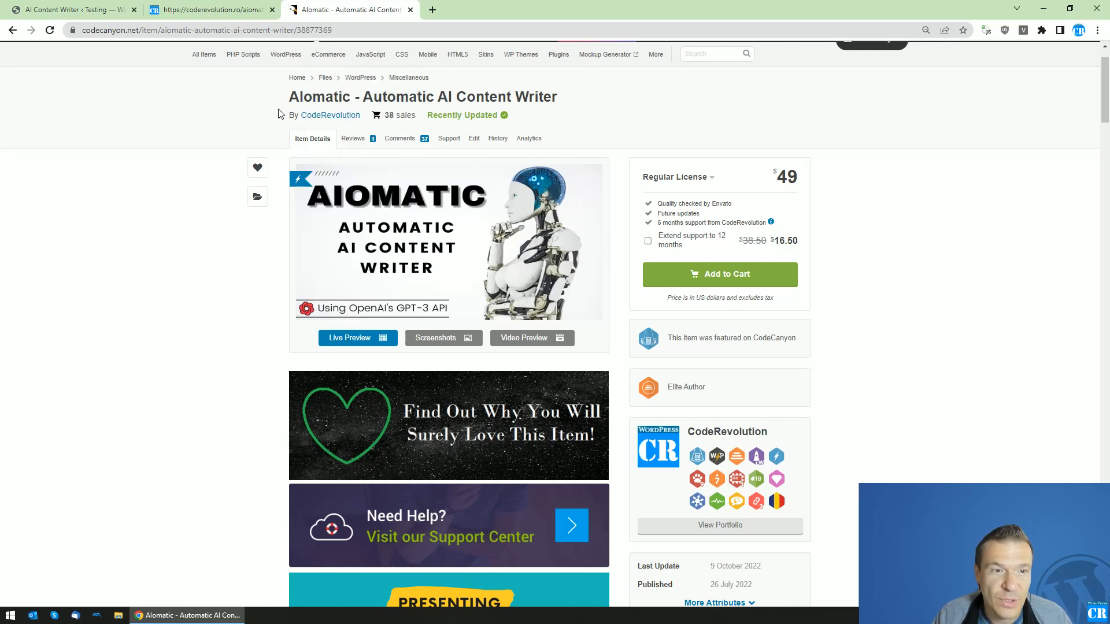
mouse_move(122, 5)
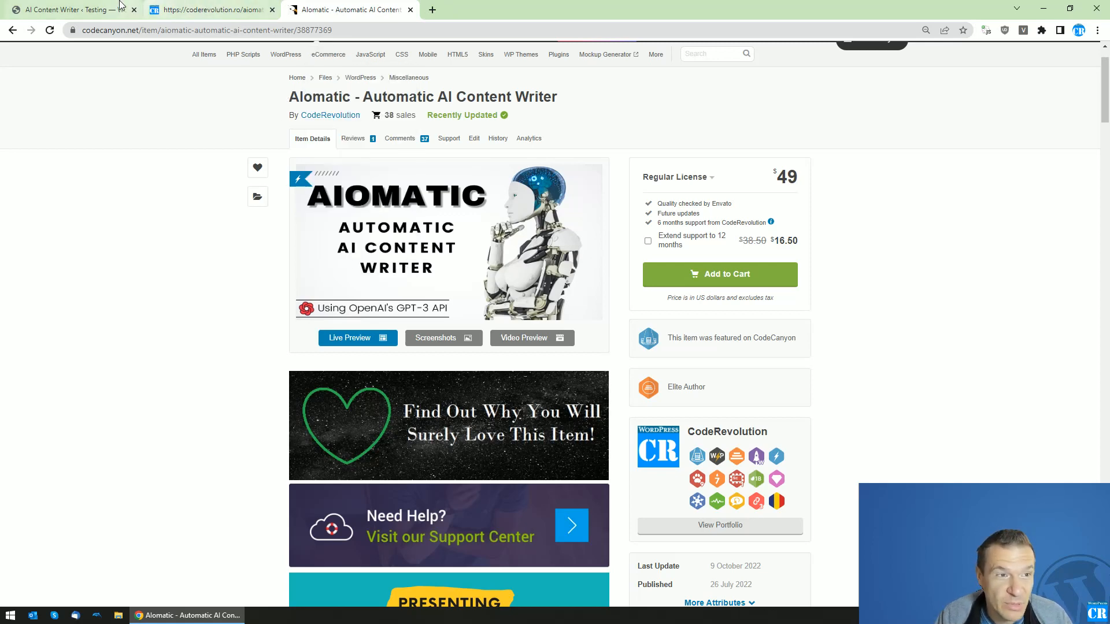
- Review the remote TXT file of poker titles and return to the Aiomatic rules table
click(208, 9)
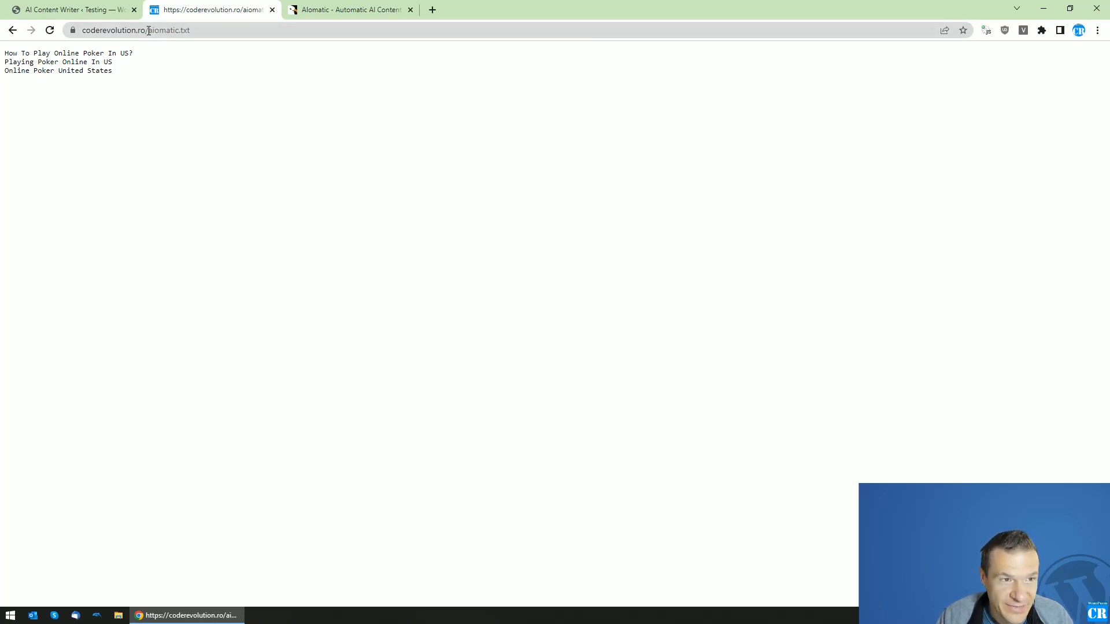
double_click(185, 30)
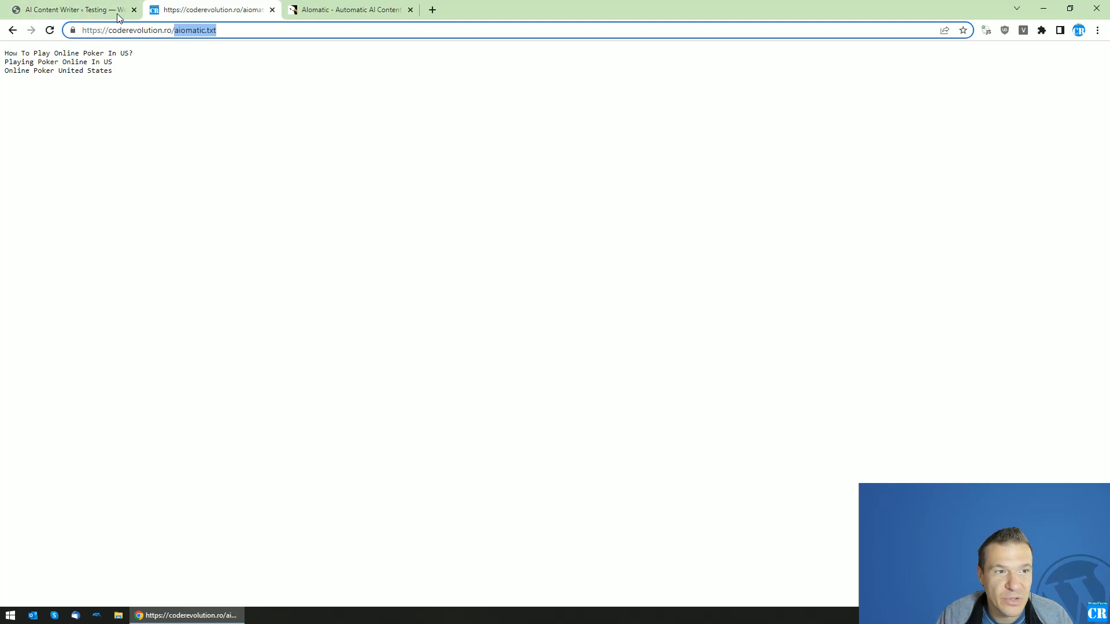
click(69, 9)
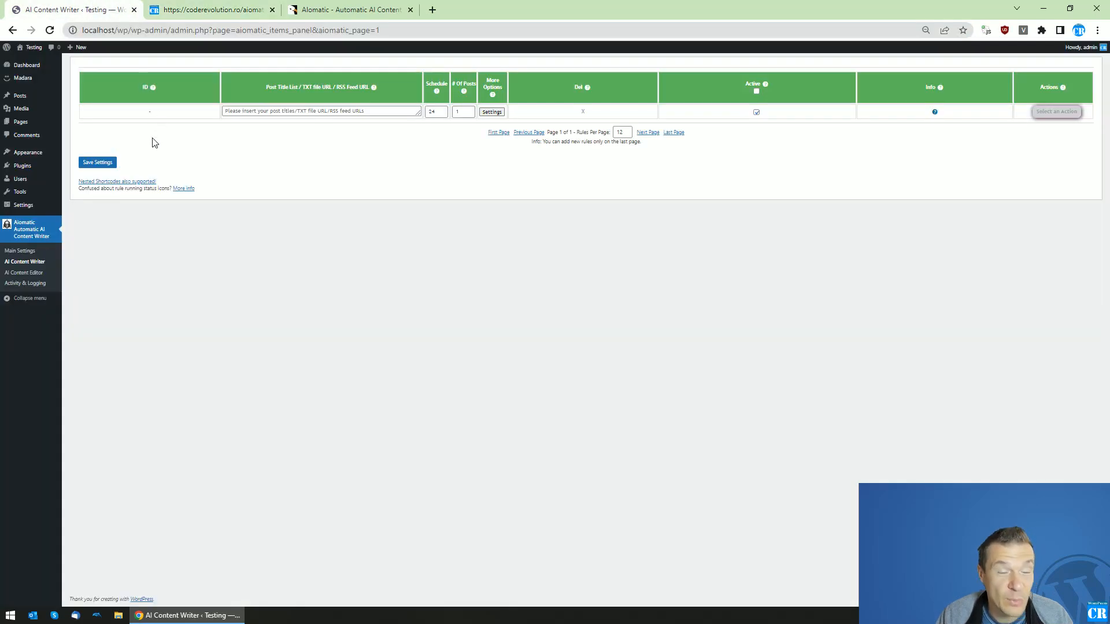
click(211, 9)
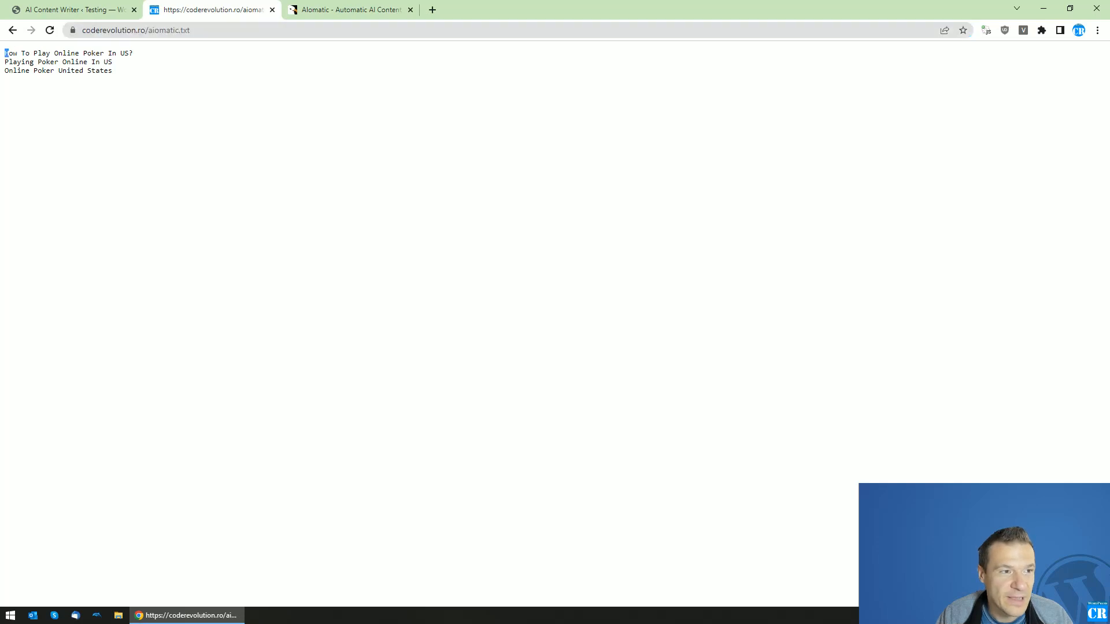
drag(4, 61, 100, 61)
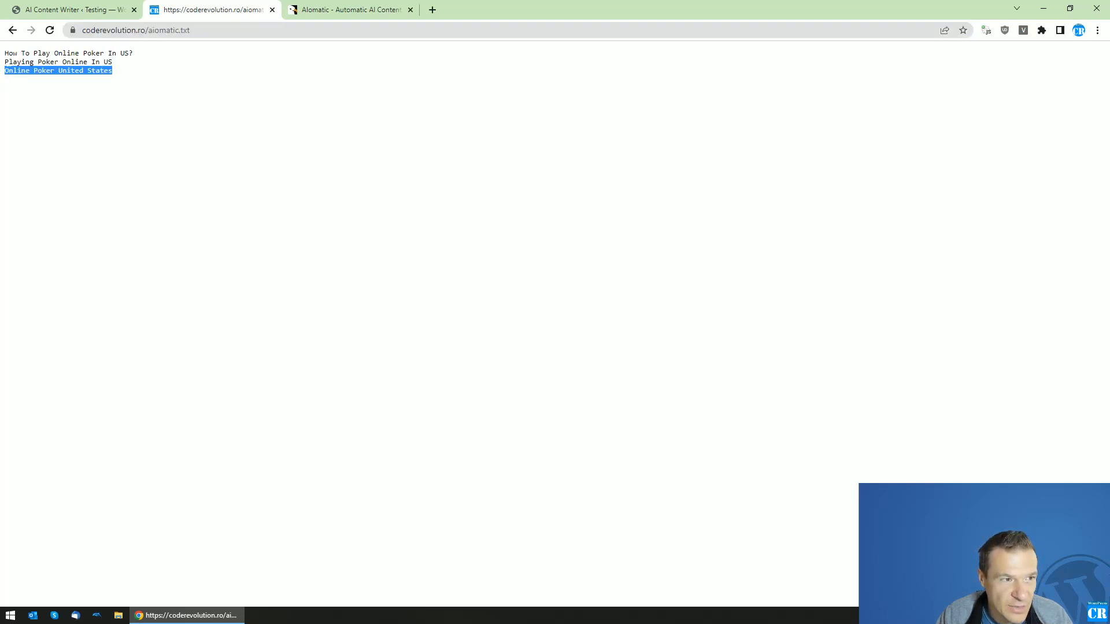
right_click(139, 30)
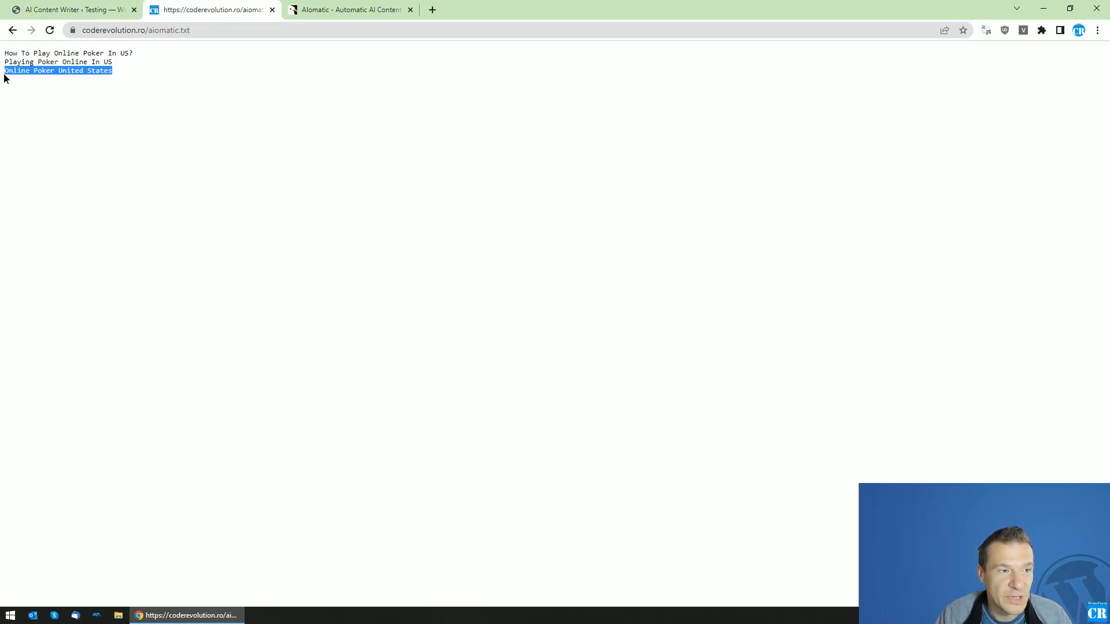
right_click(139, 30)
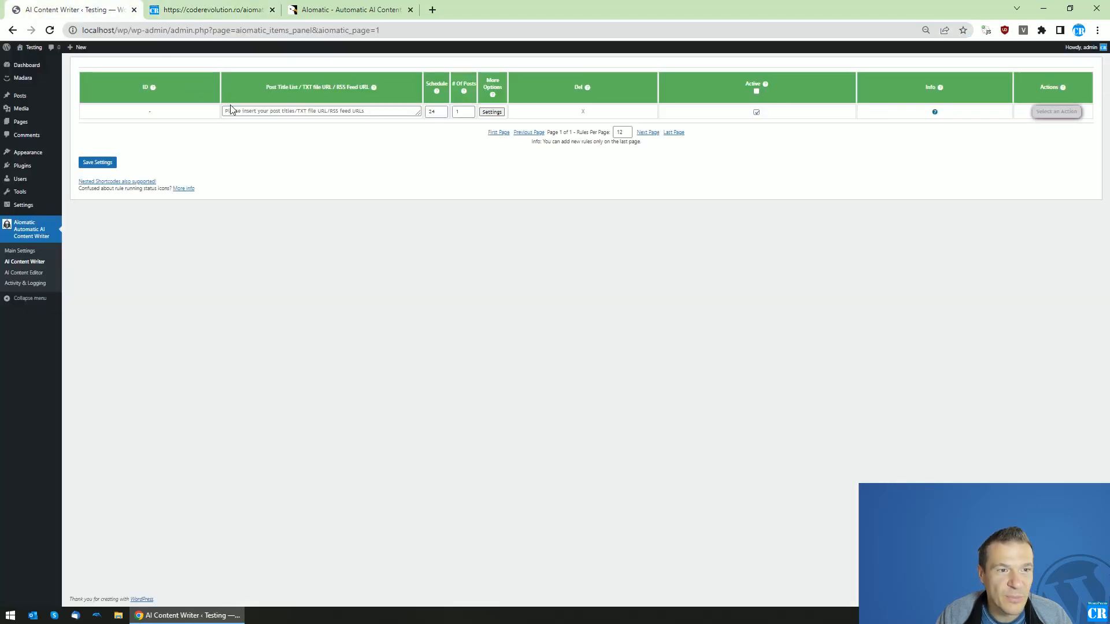
text(https://coderevolution.ro/aiomatic.txt)
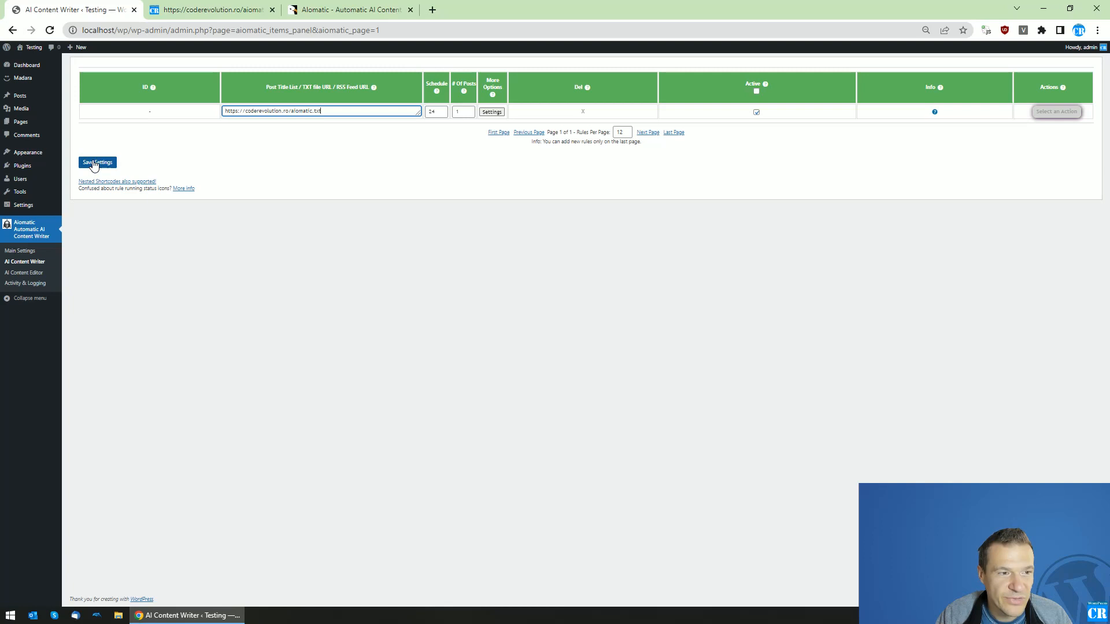
click(97, 162)
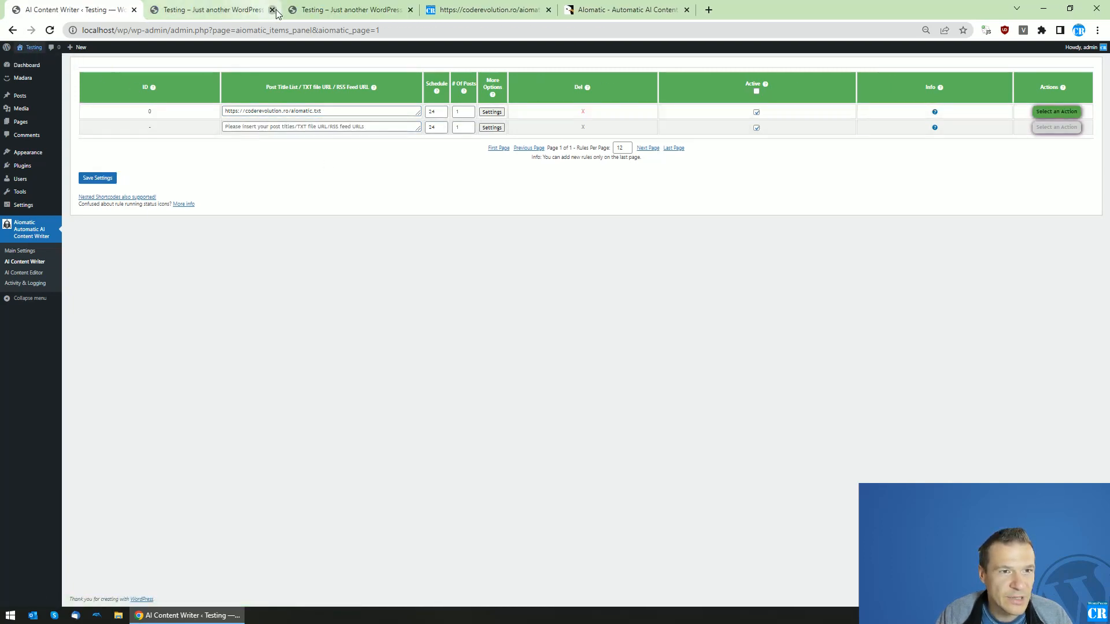
click(271, 10)
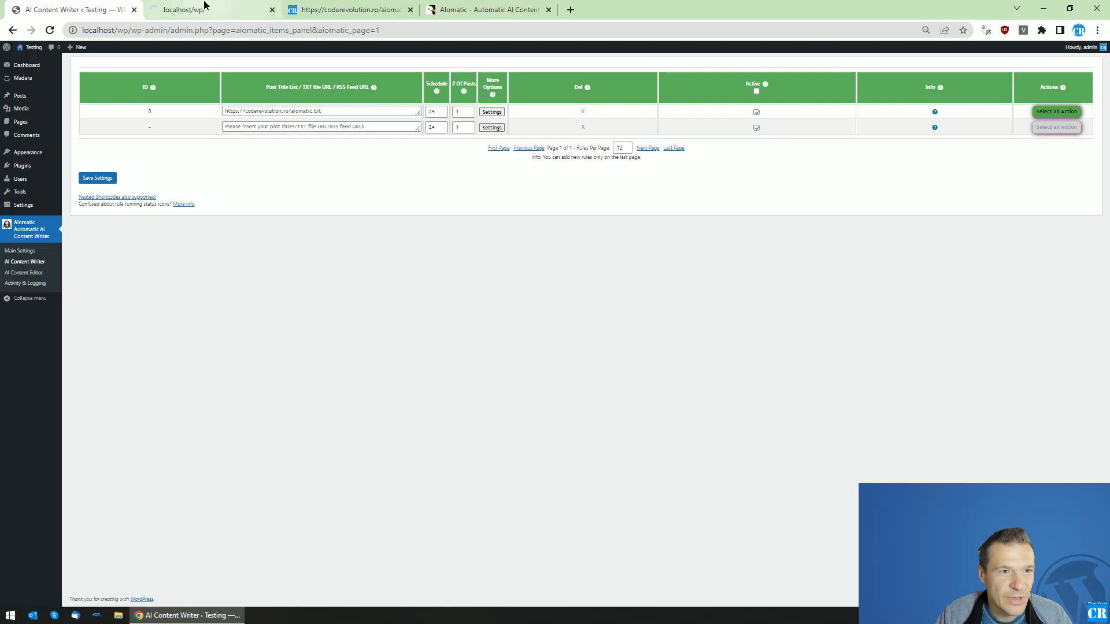
click(1057, 111)
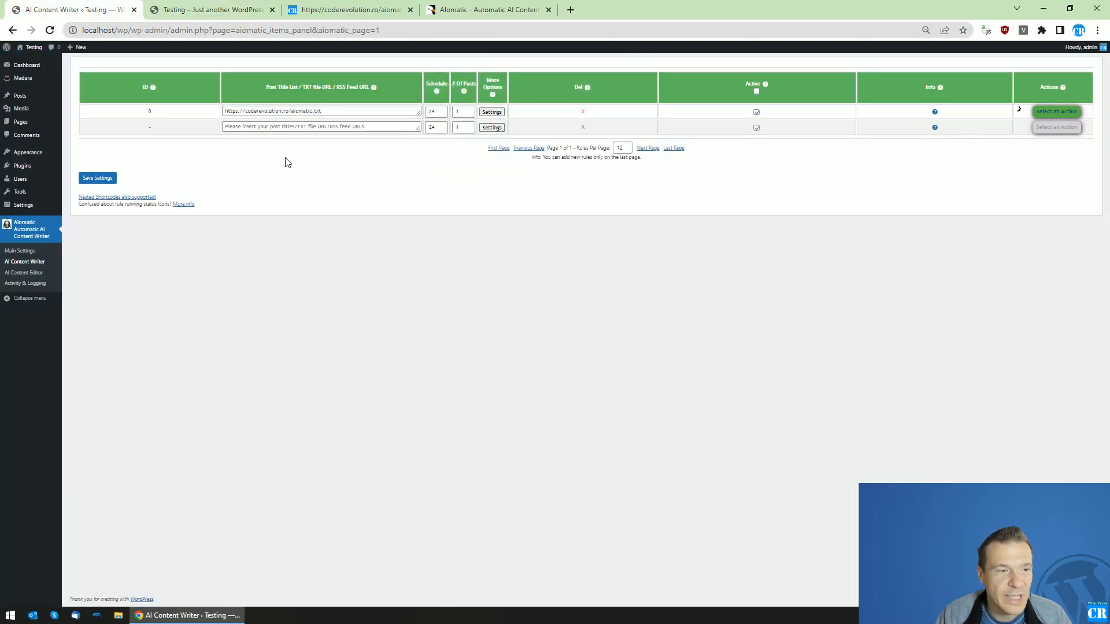
mouse_move(316, 204)
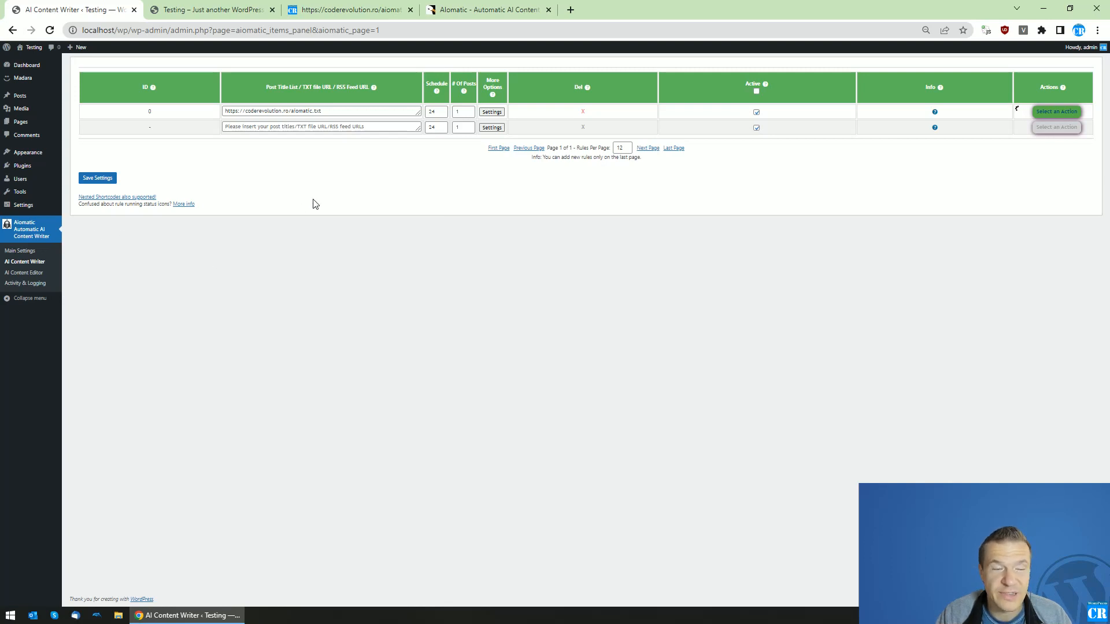
- Confirm the saved rule's TXT address and view the homepage's new poker post
click(324, 111)
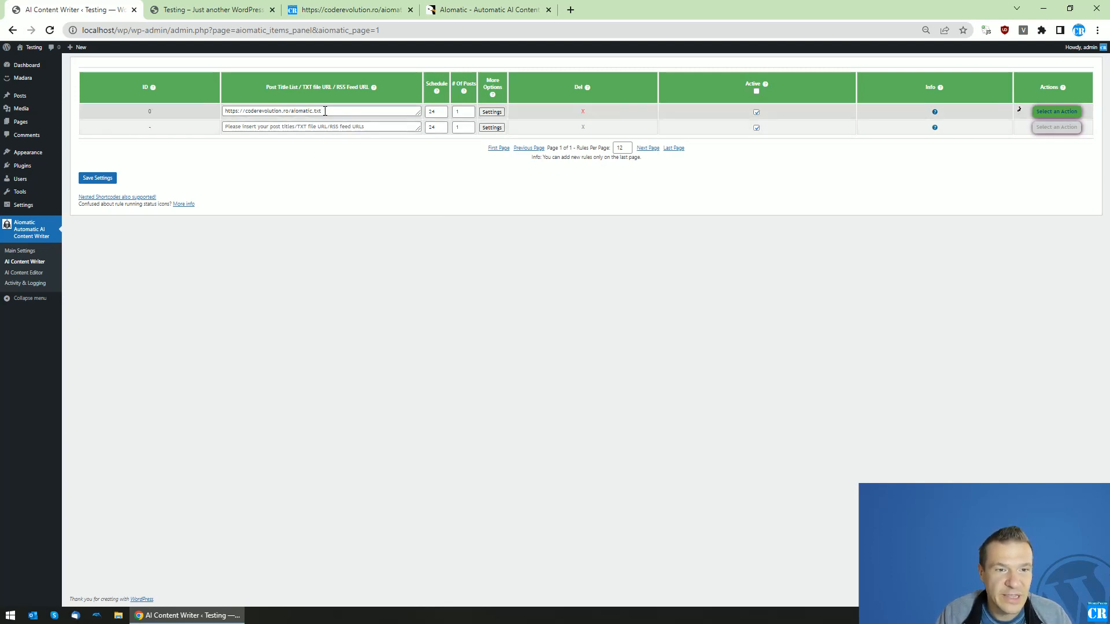
double_click(307, 111)
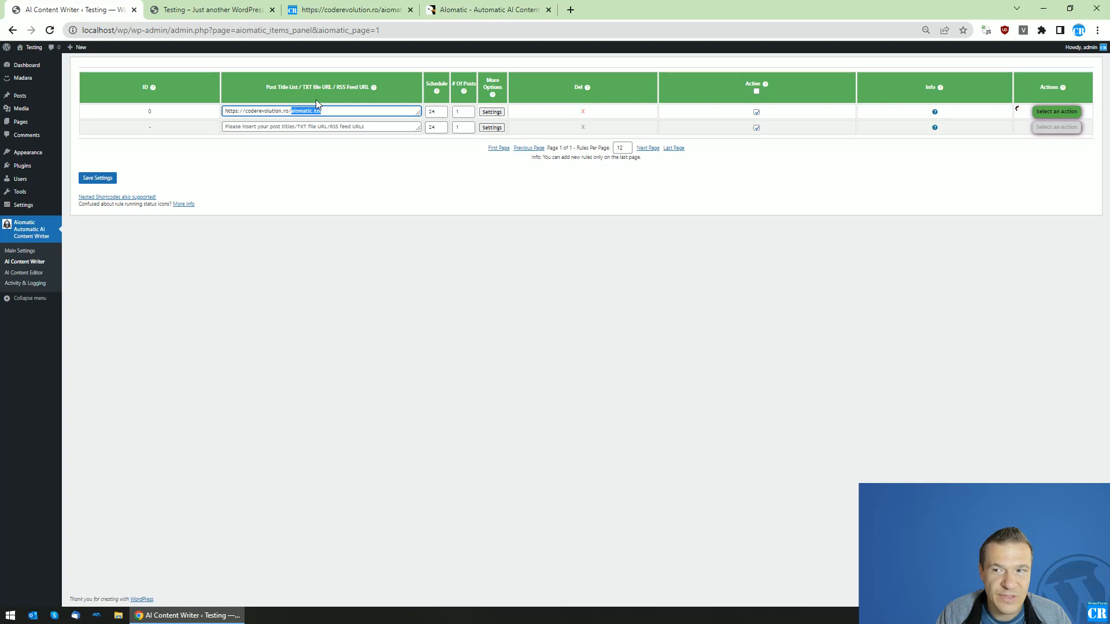
mouse_move(543, 102)
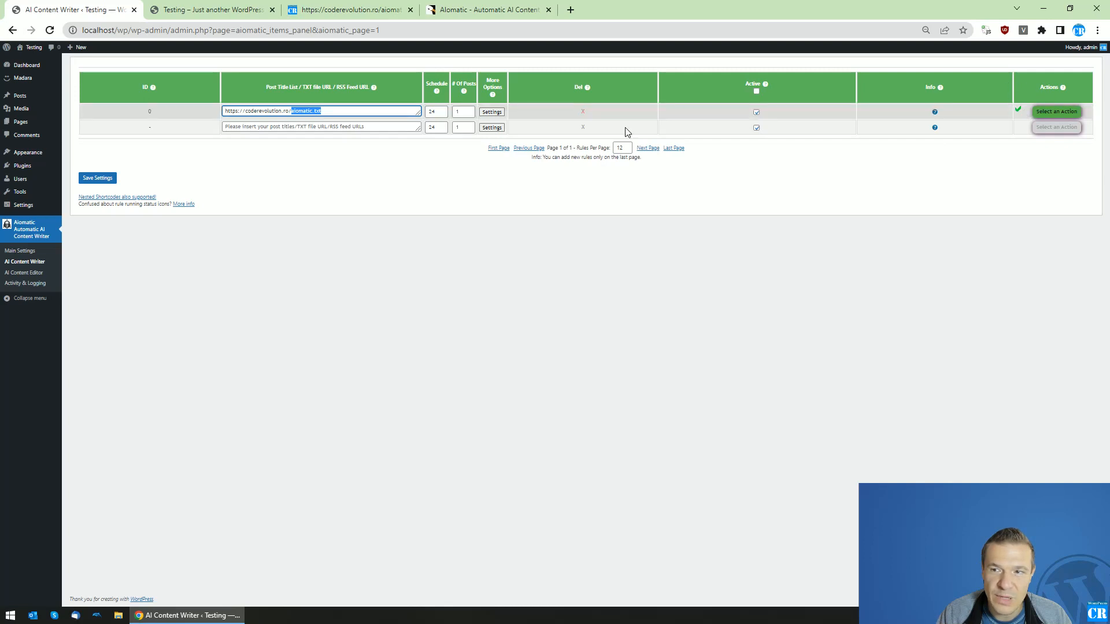
click(213, 9)
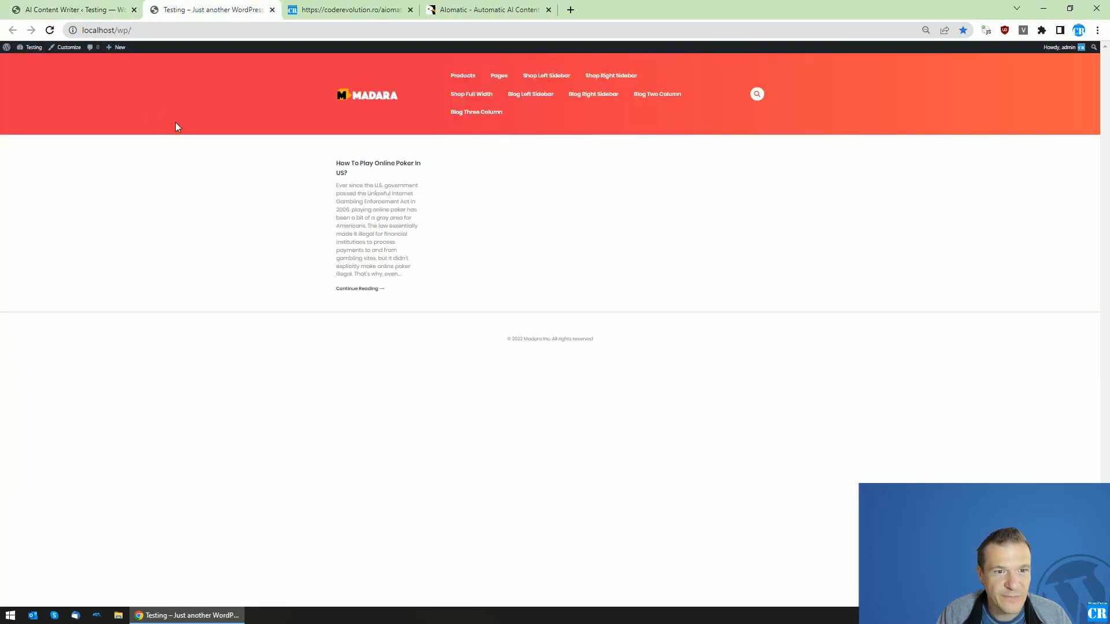
- Read the generated post 'How To Play Online Poker In US?' and return to the rules table
click(356, 289)
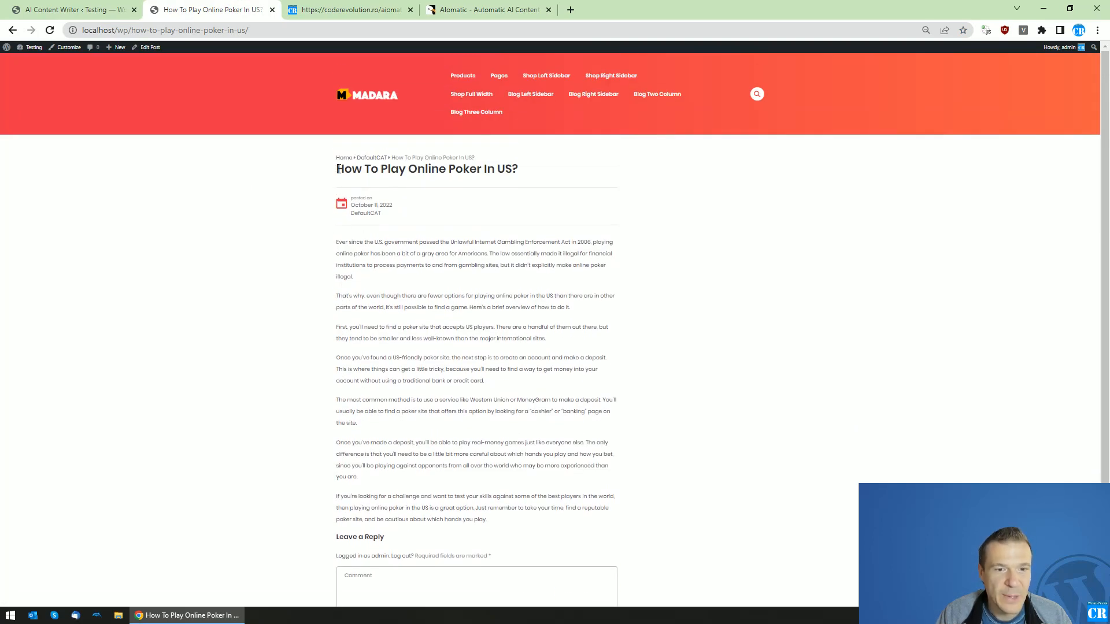
click(70, 10)
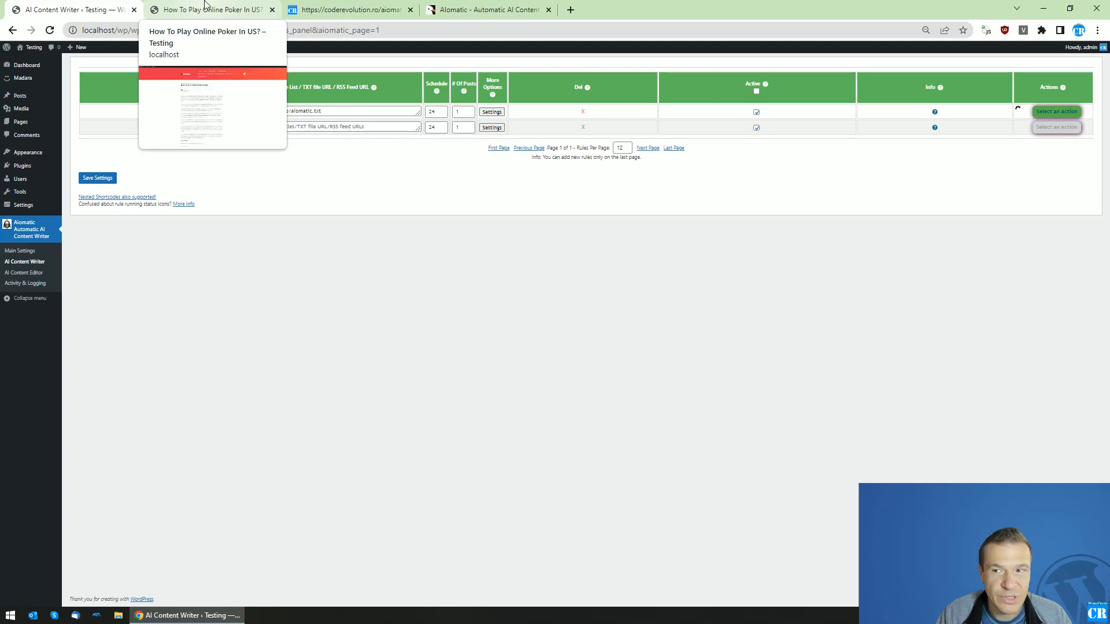
- Compare the published 'How To Play Online Poker In US?' article against the TXT title list
click(69, 11)
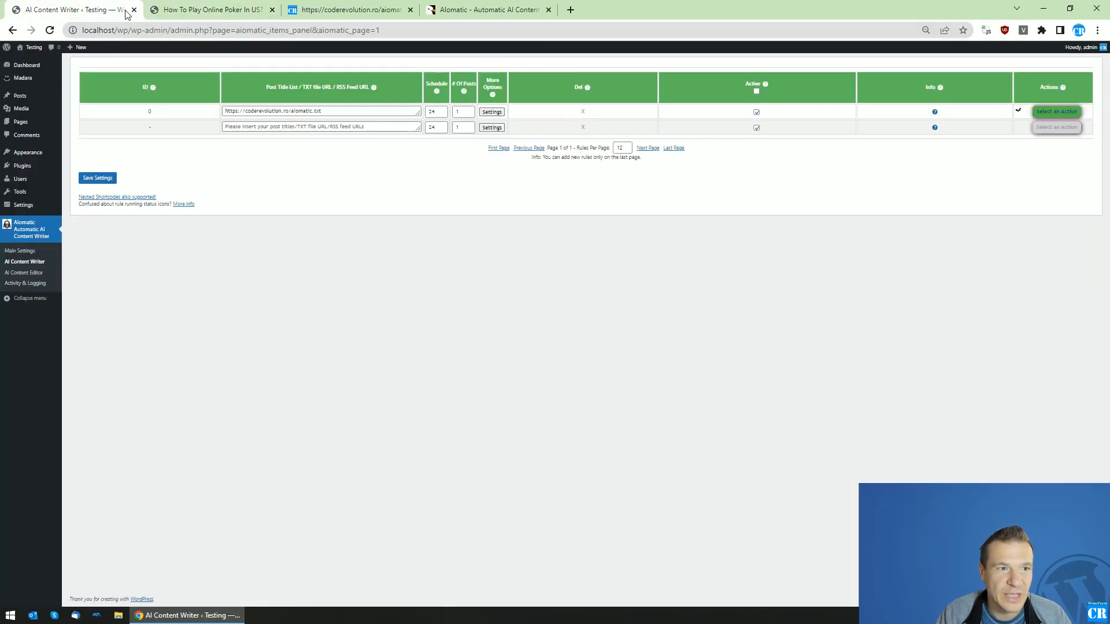
click(359, 9)
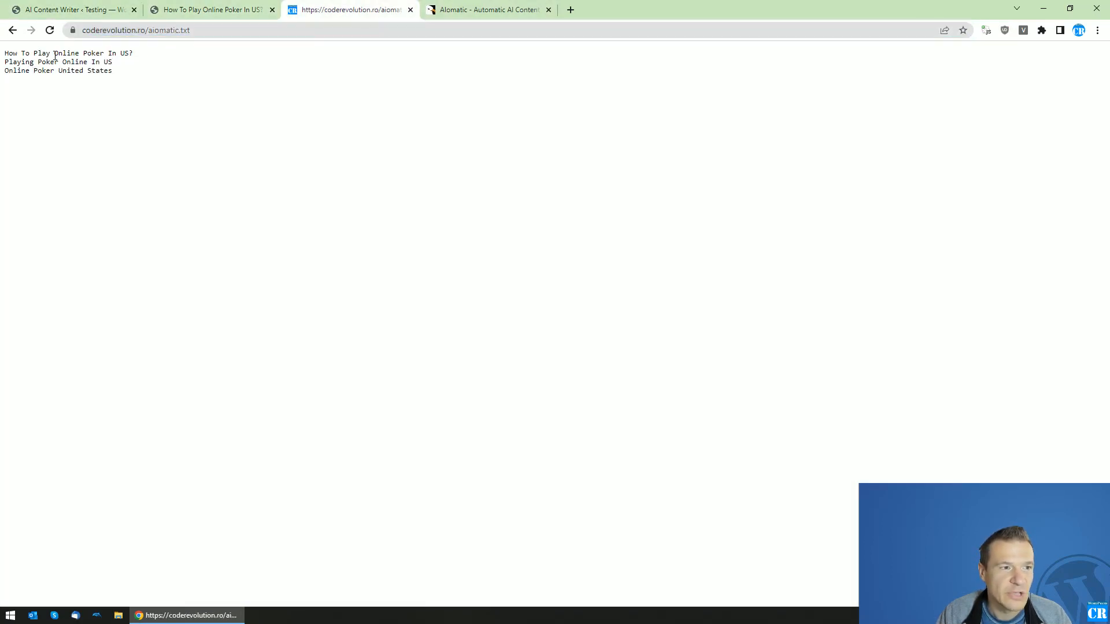
click(70, 11)
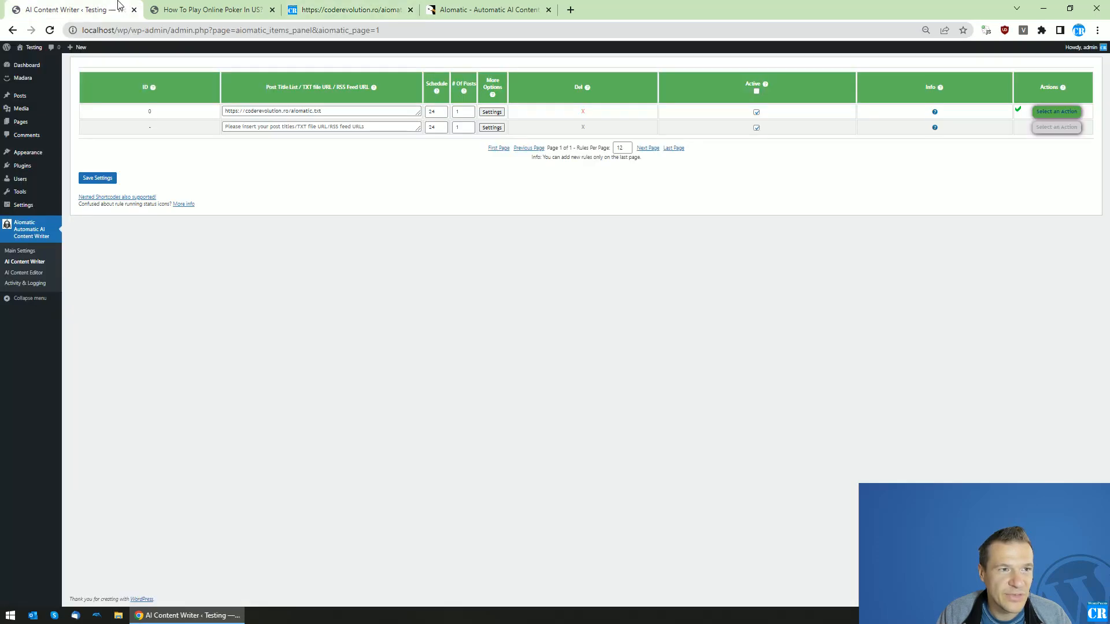
click(208, 9)
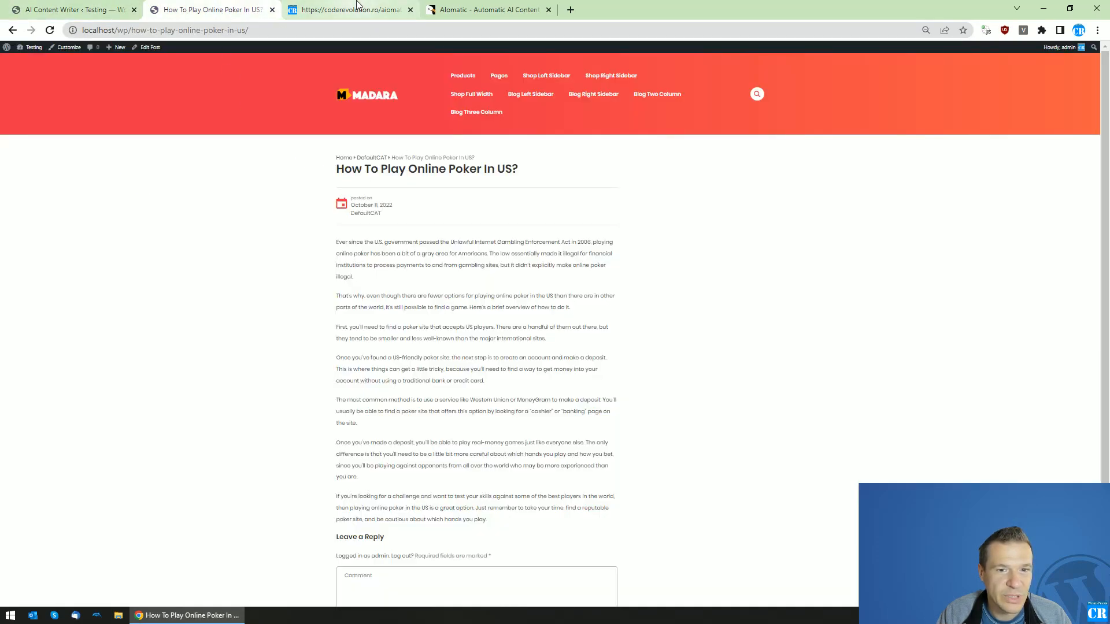
click(353, 9)
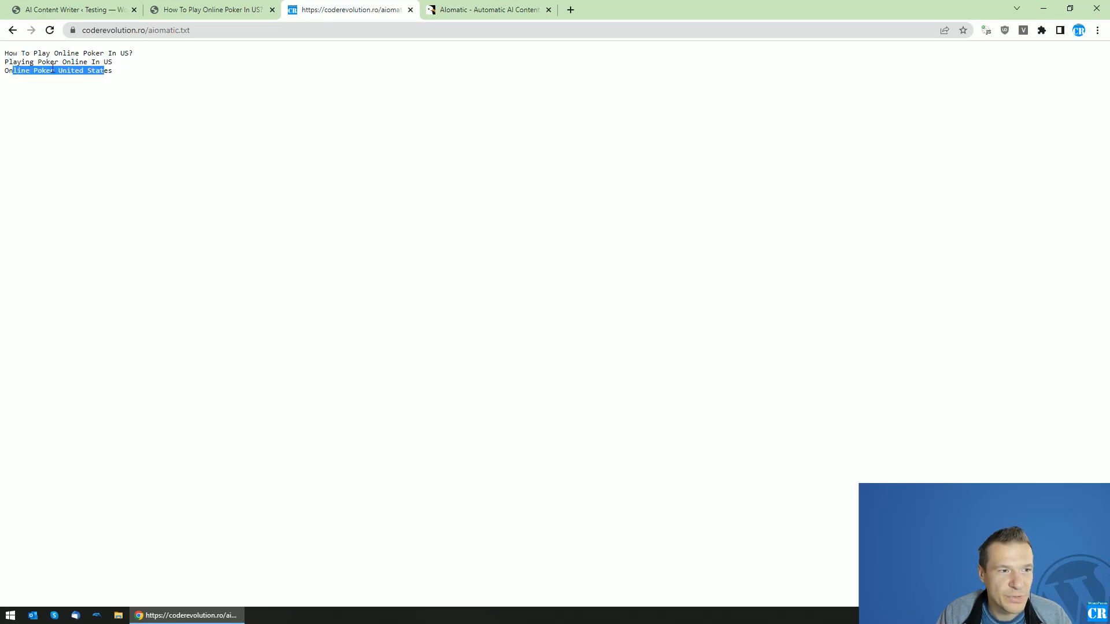
- Confirm the homepage shows a second post, 'Online Poker United States', and return to the rule list
click(75, 10)
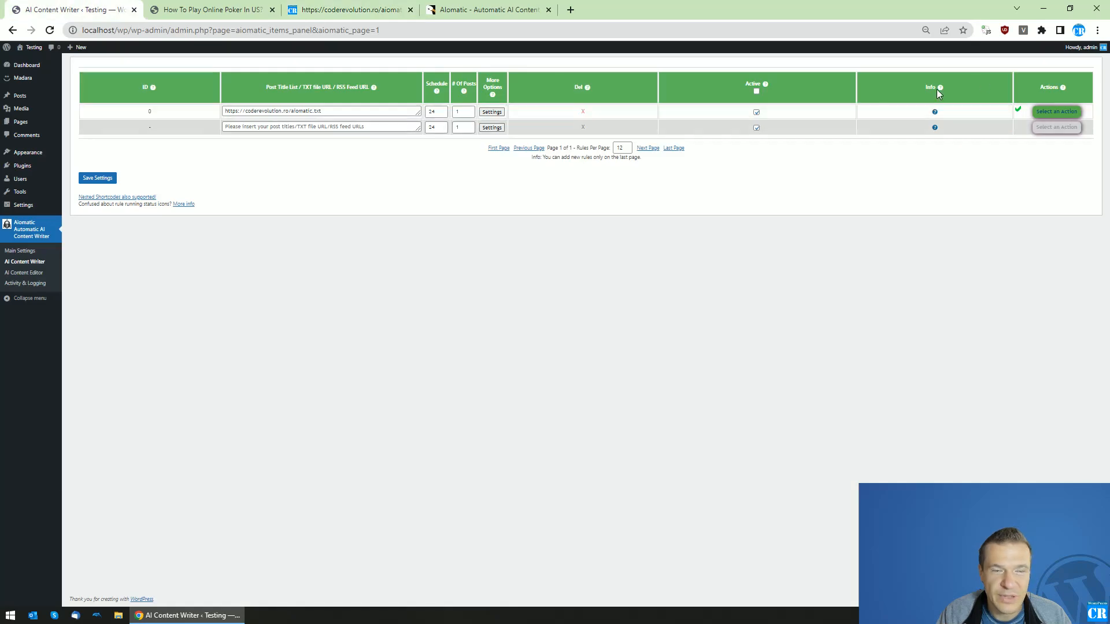
click(206, 9)
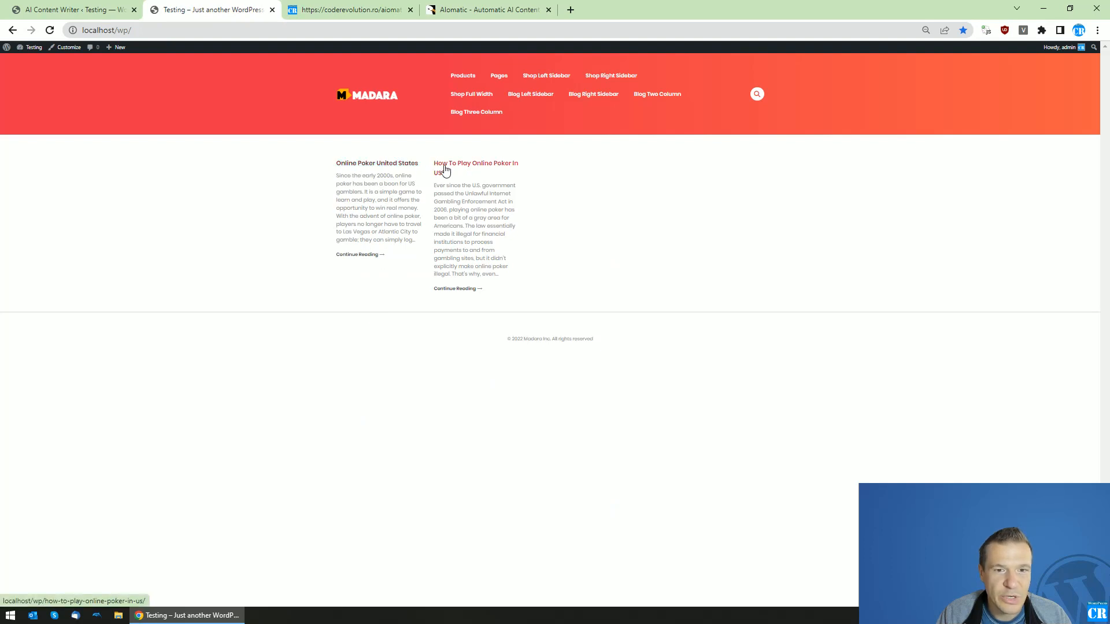
click(75, 11)
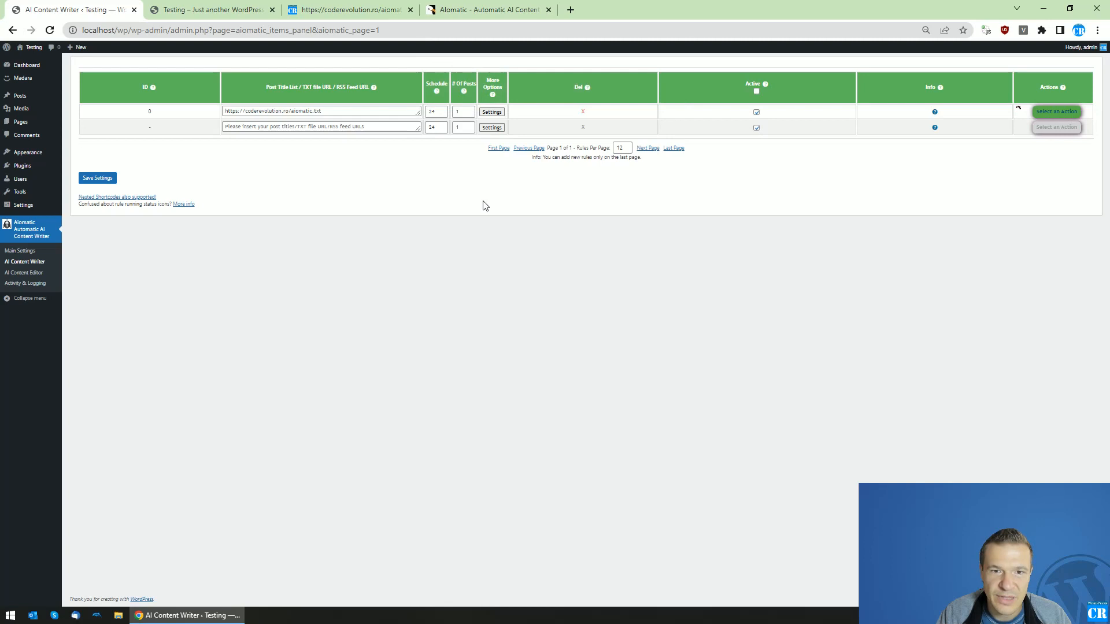
- Let the rule run again and review the three titles in aiomatic.txt
click(352, 9)
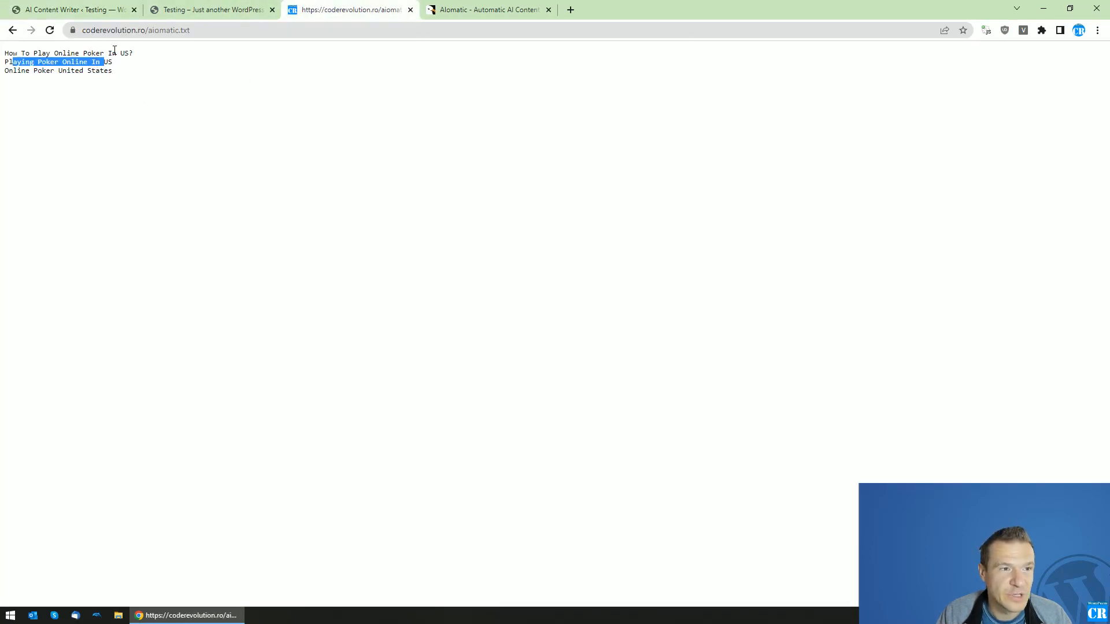
click(69, 10)
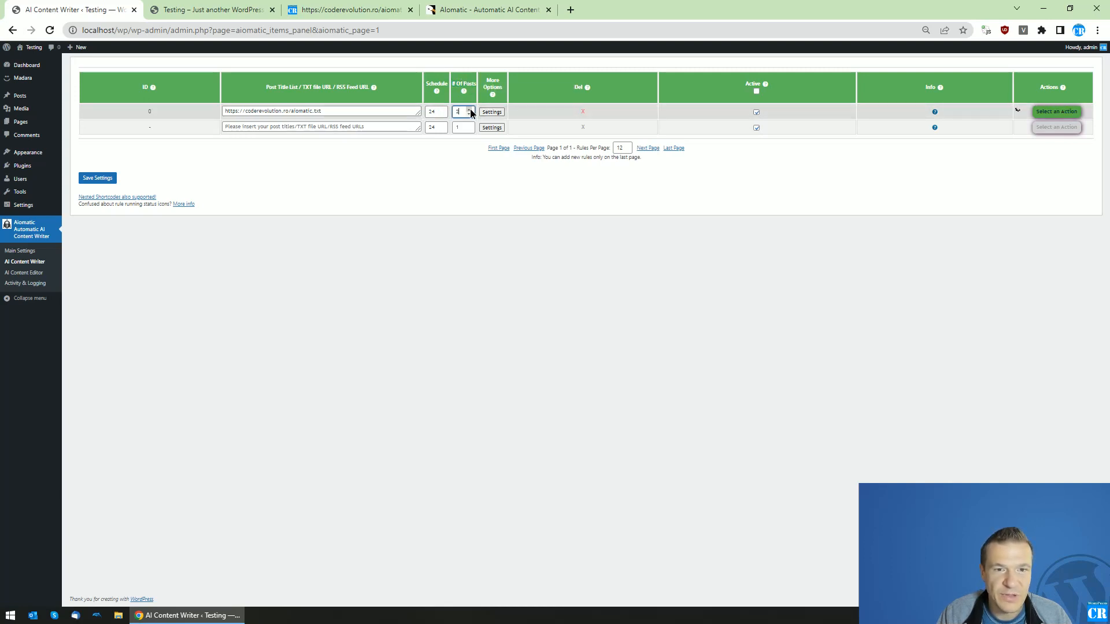
click(471, 108)
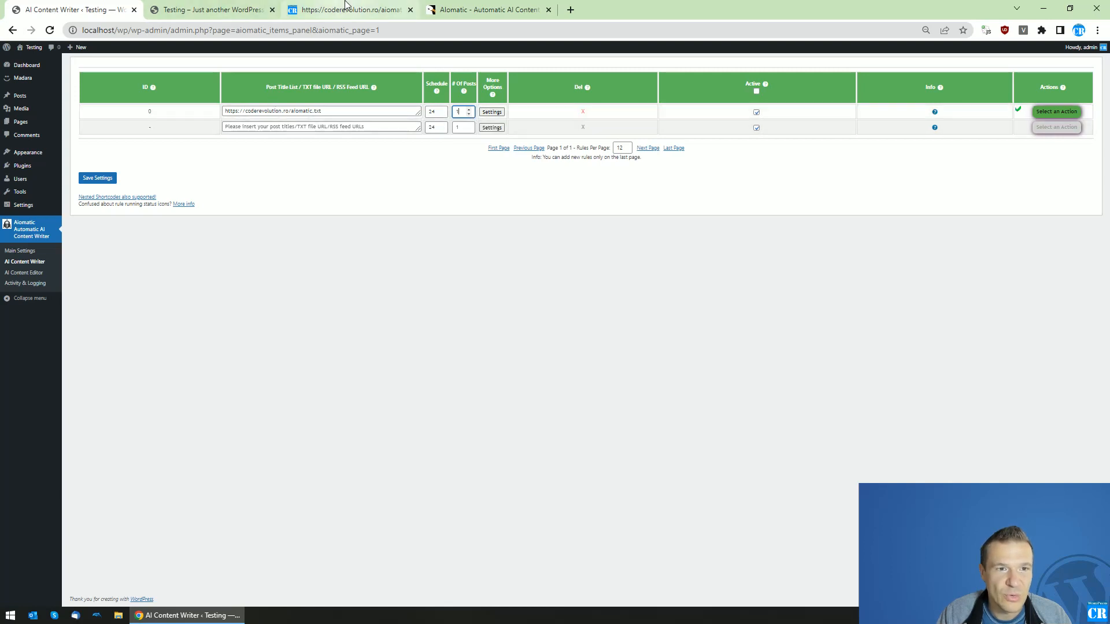
click(358, 11)
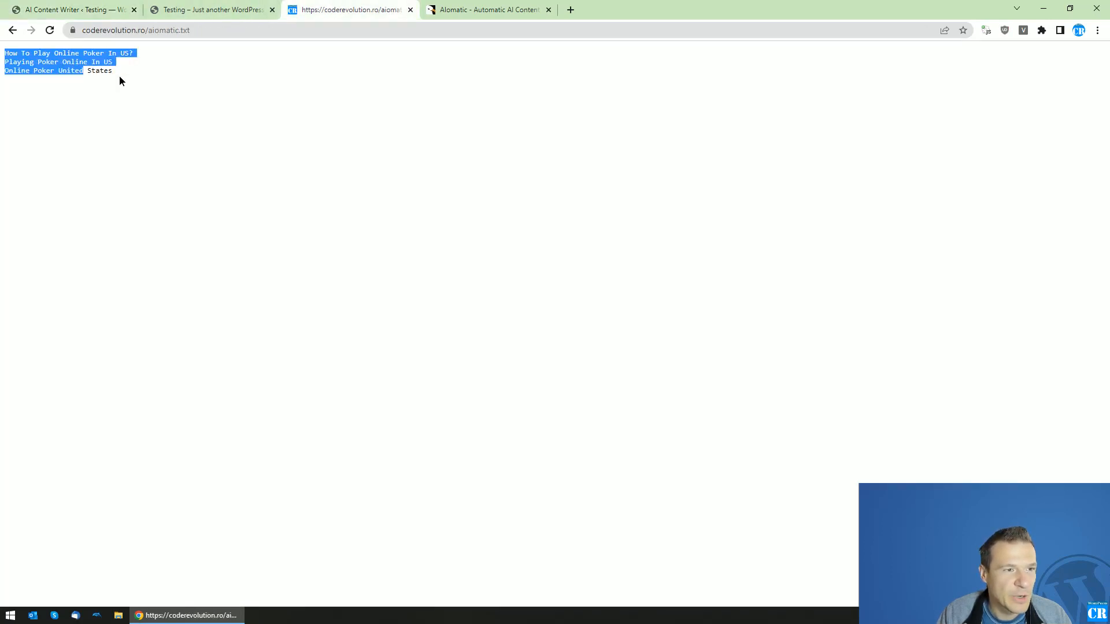
- Confirm 'Playing Poker Online In US' appears on the homepage, matching the TXT title lines
click(210, 9)
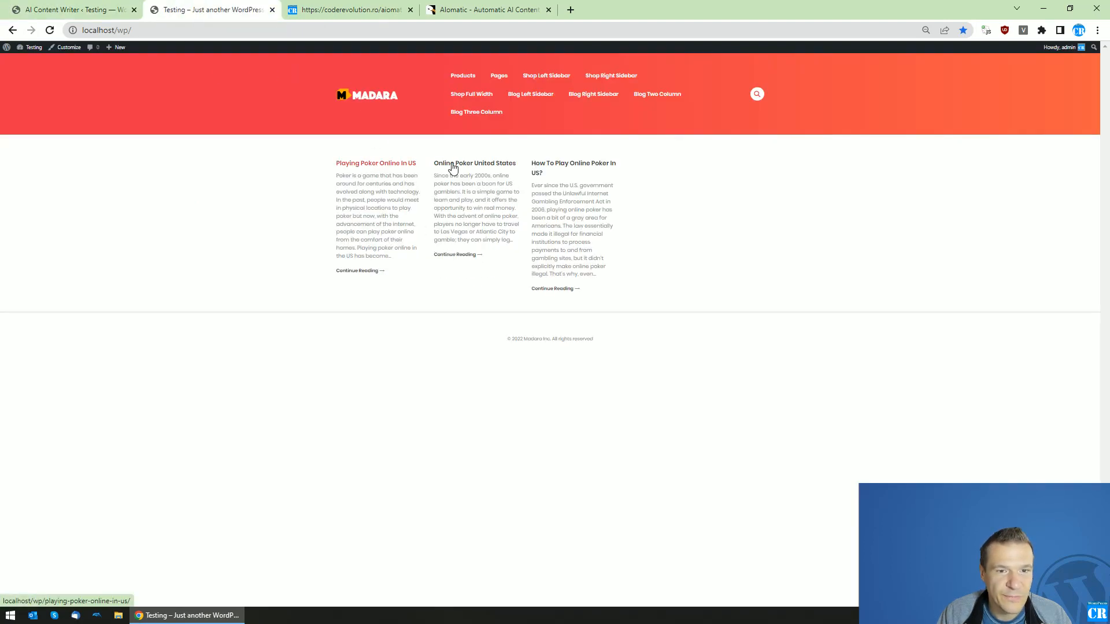
click(353, 11)
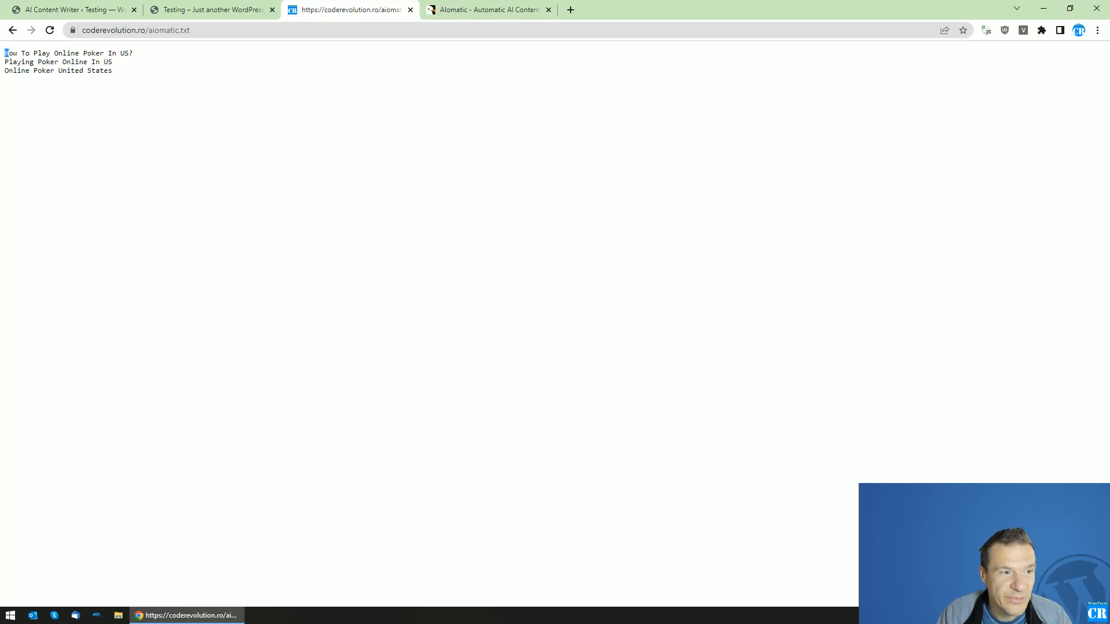
triple_click(63, 52)
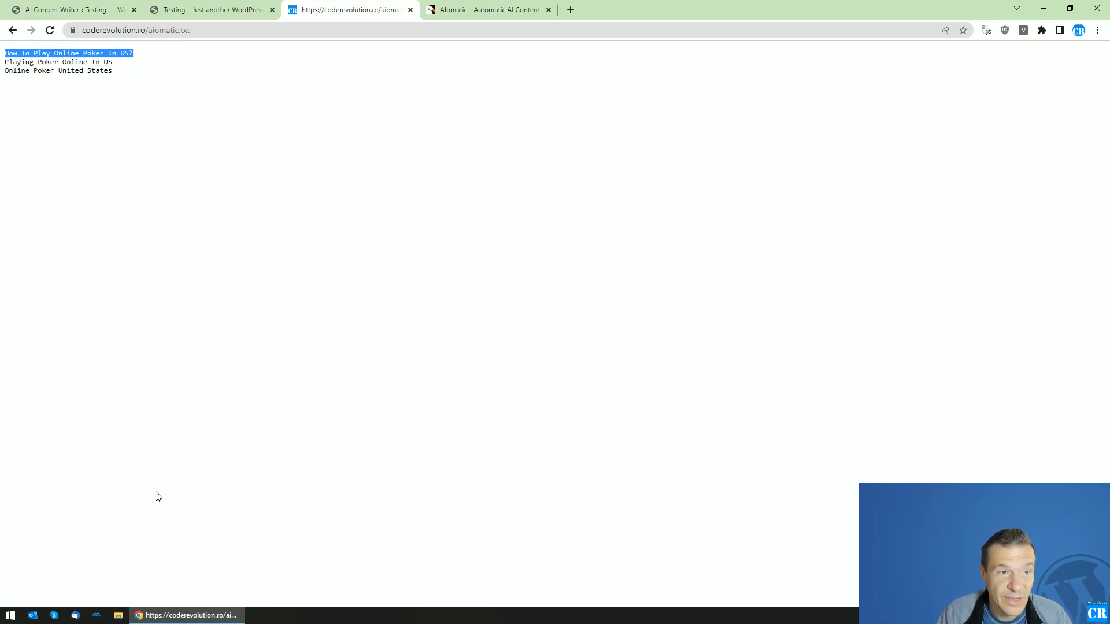
click(70, 11)
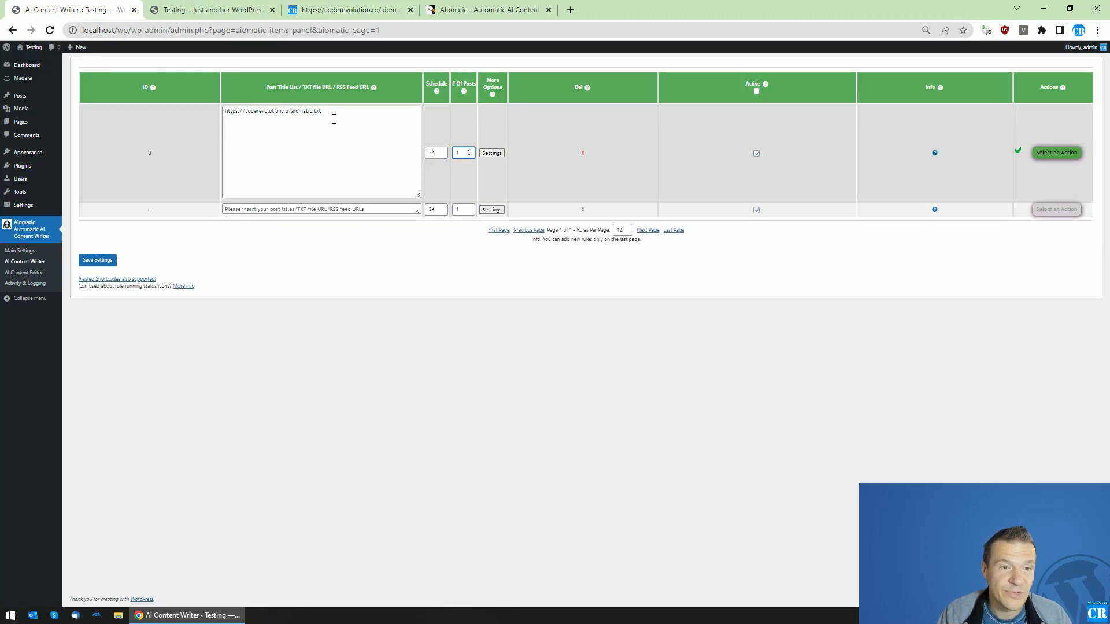
click(333, 116)
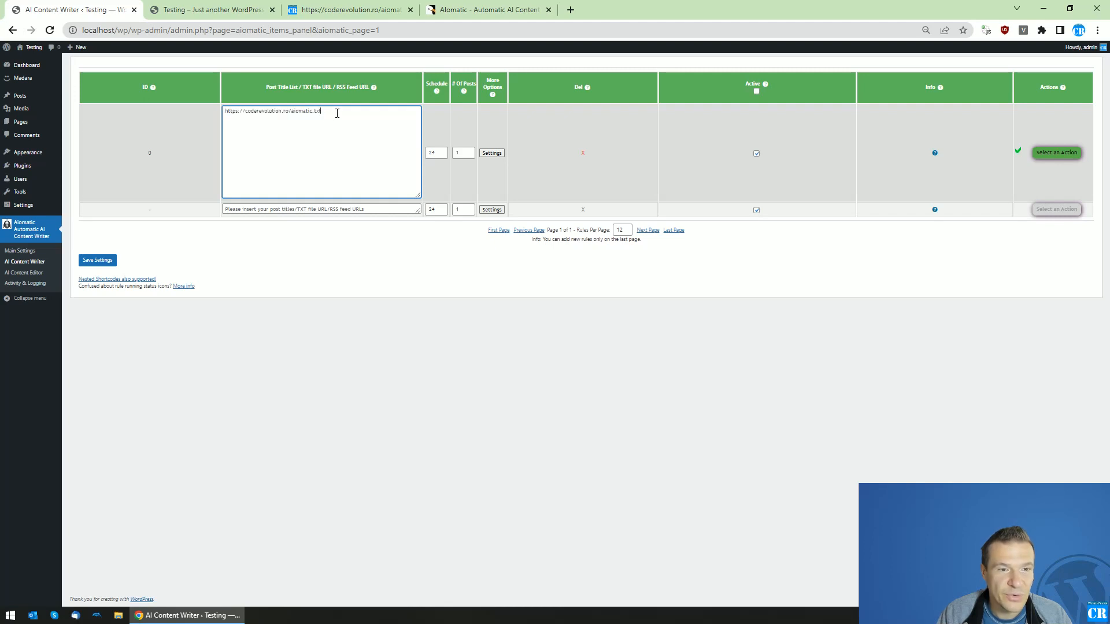
text(https://coderevolution.ro/aiomatic.txt)
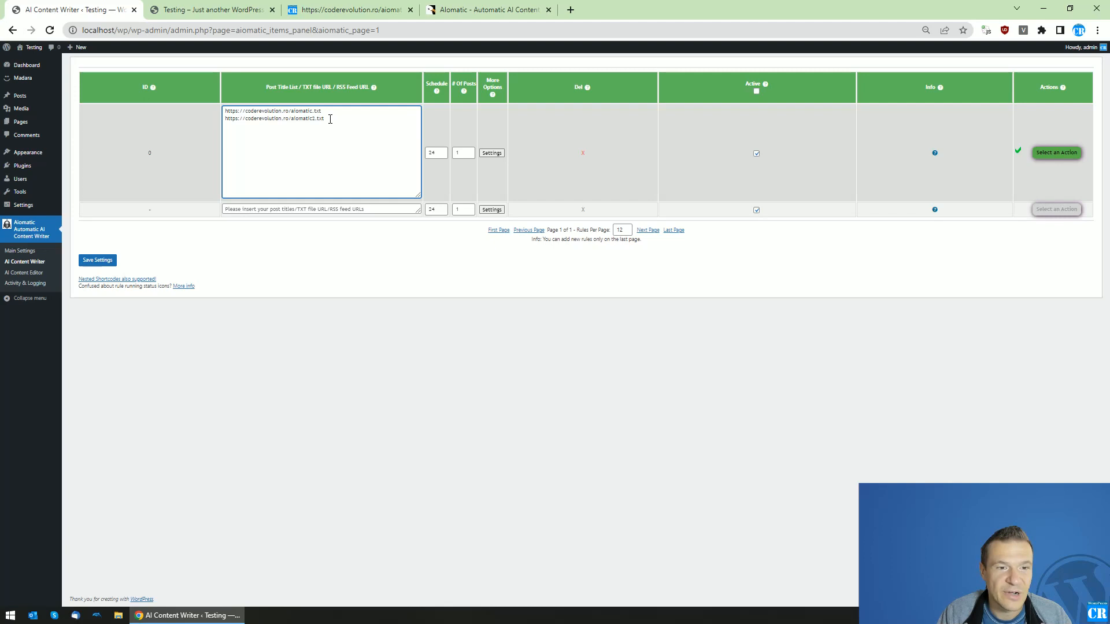
double_click(275, 118)
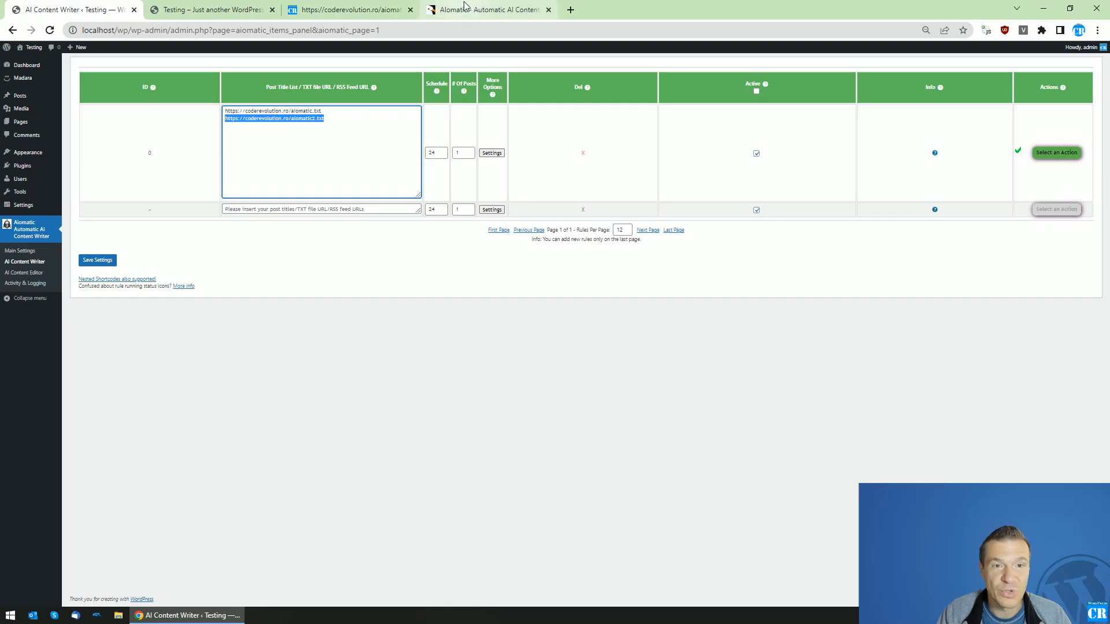
click(487, 9)
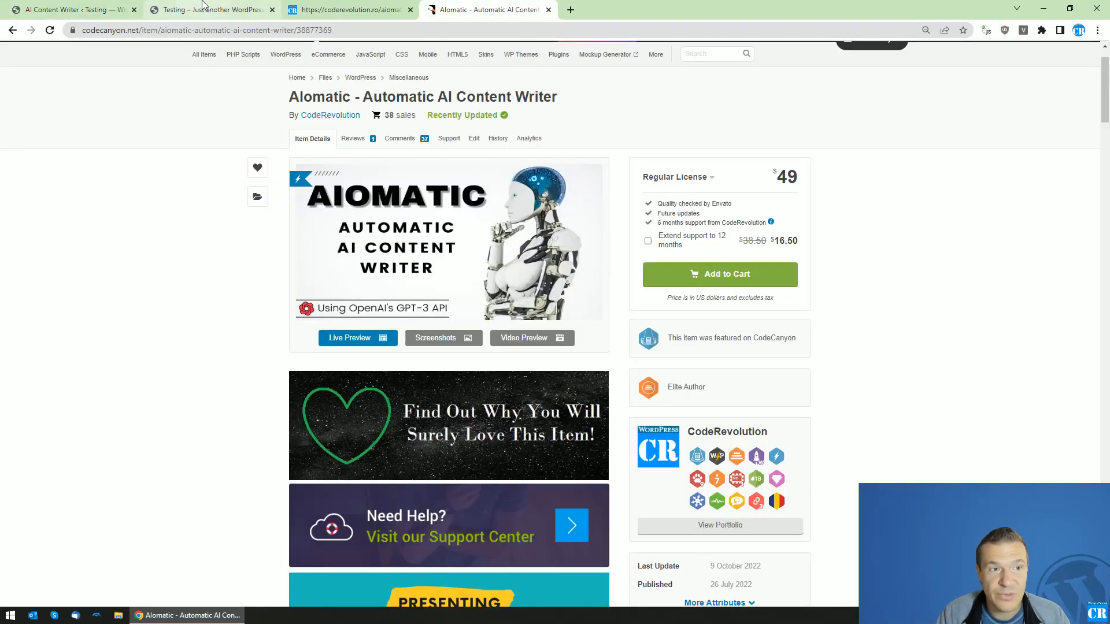
mouse_move(203, 7)
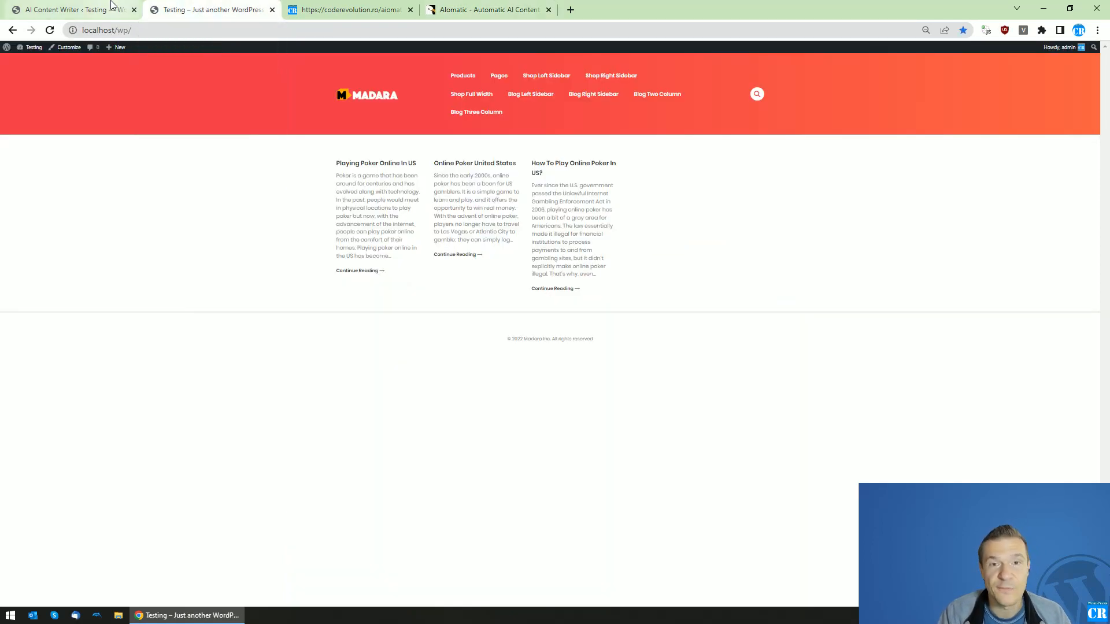
mouse_move(102, 7)
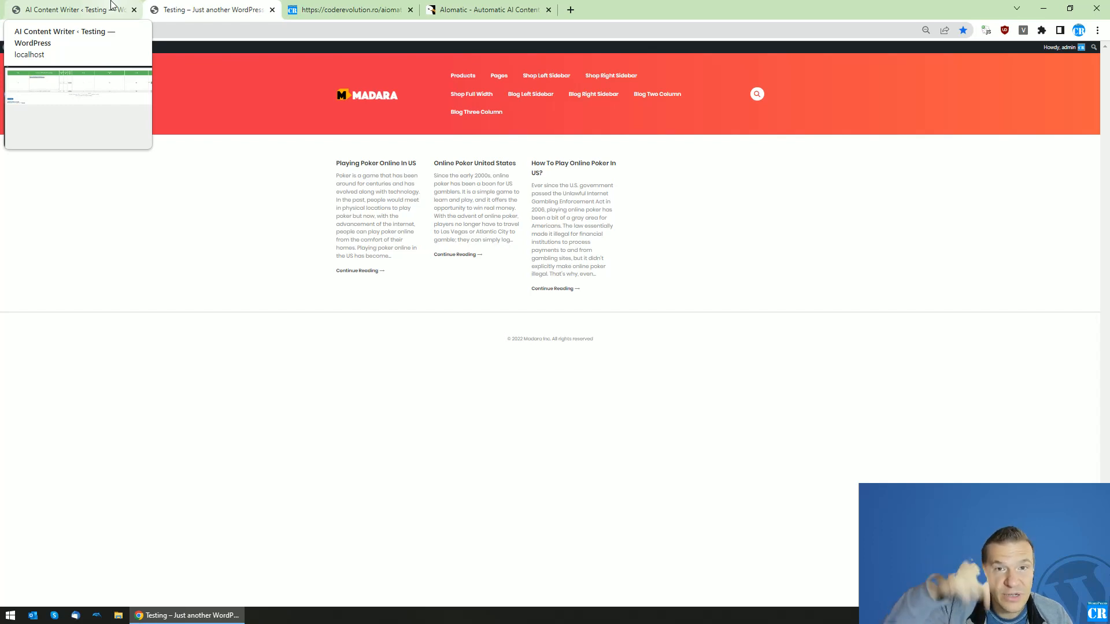
click(69, 9)
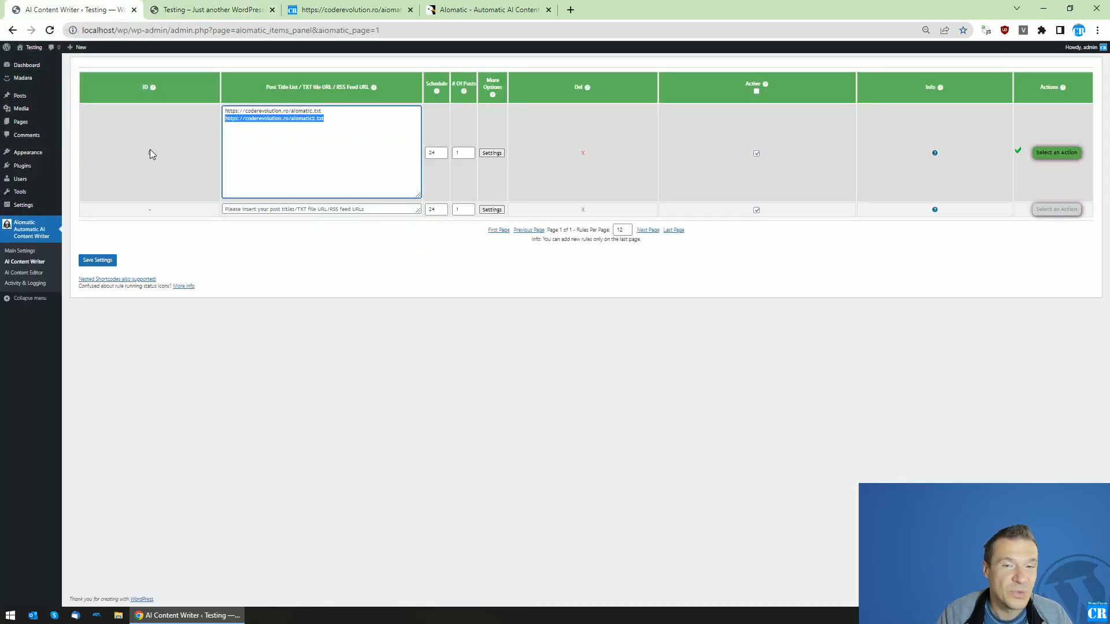